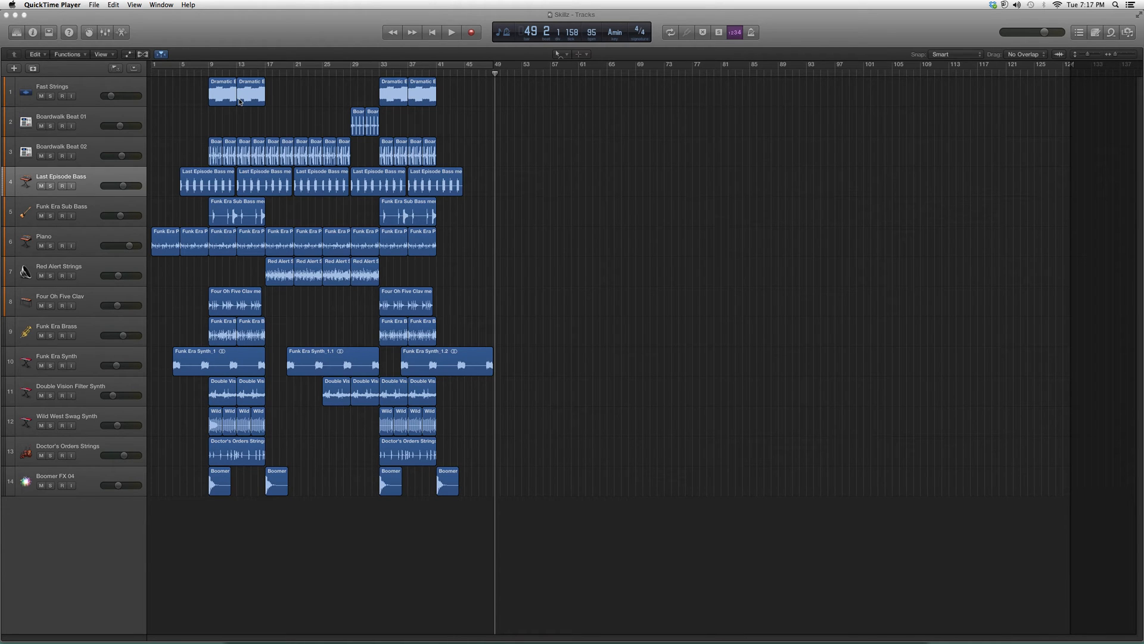
mouse_move(311, 79)
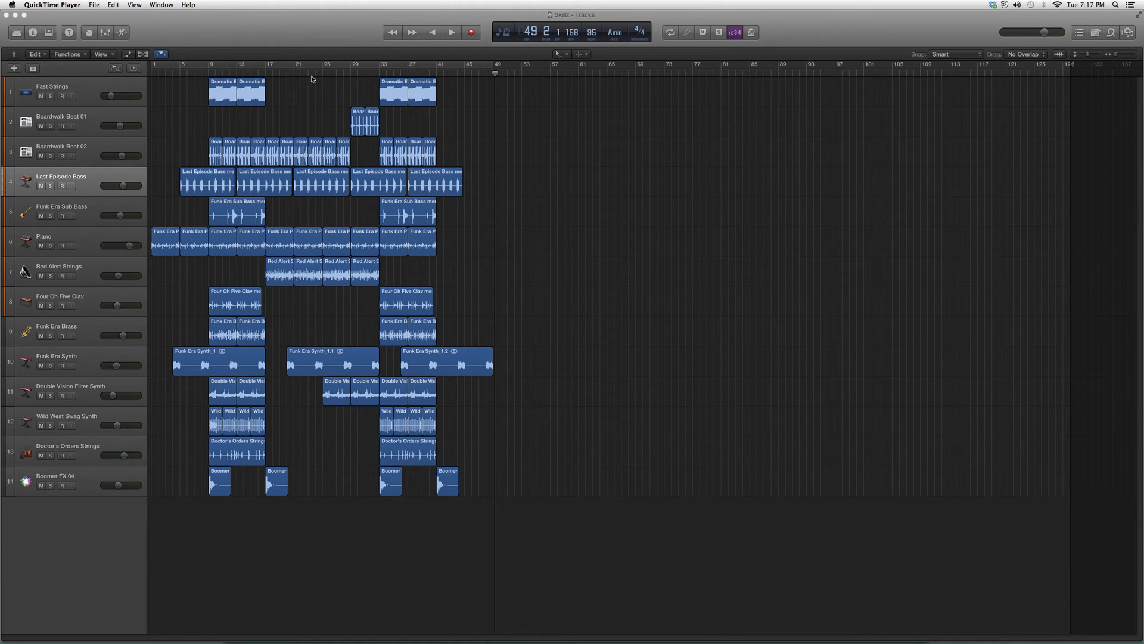
mouse_move(585, 250)
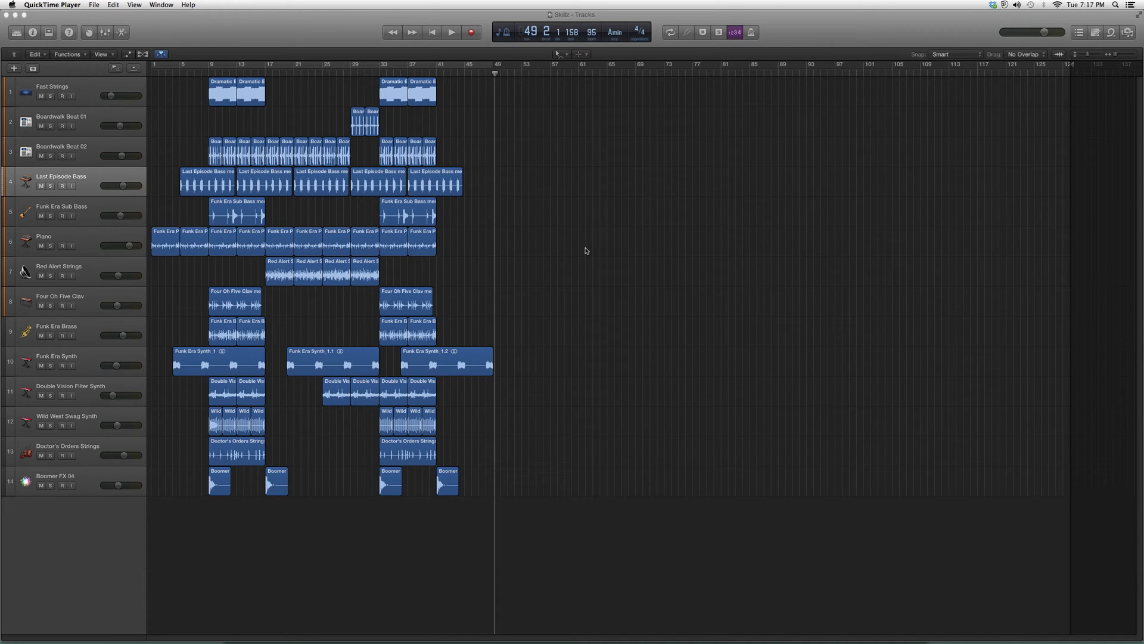
mouse_move(521, 238)
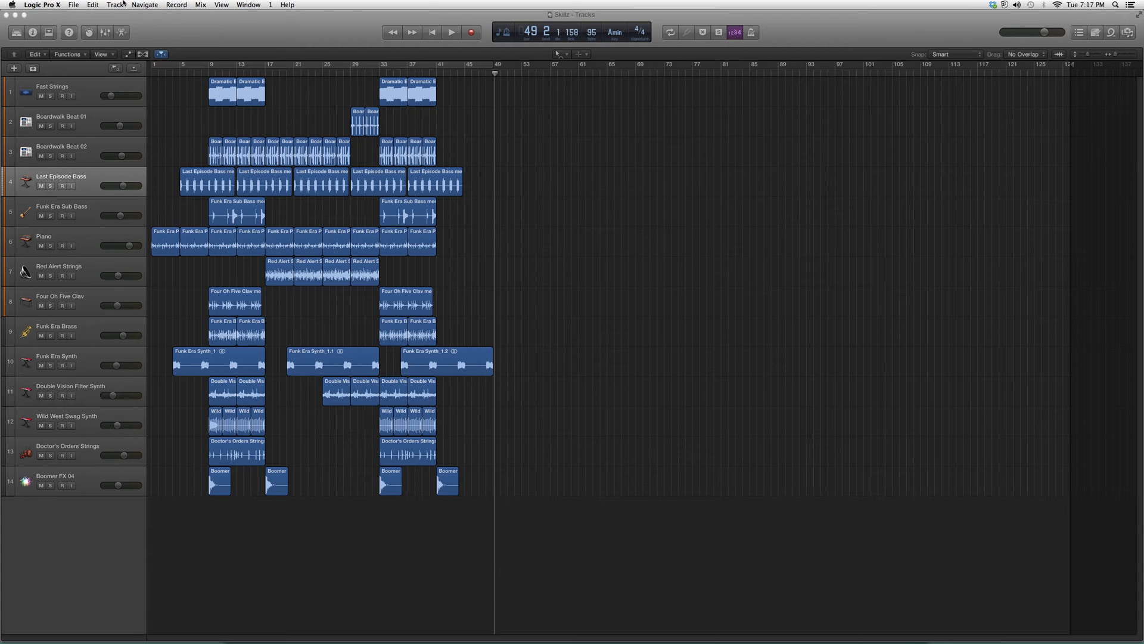
Start importing from another Logic project via File > Import > Logic Projects
click(74, 5)
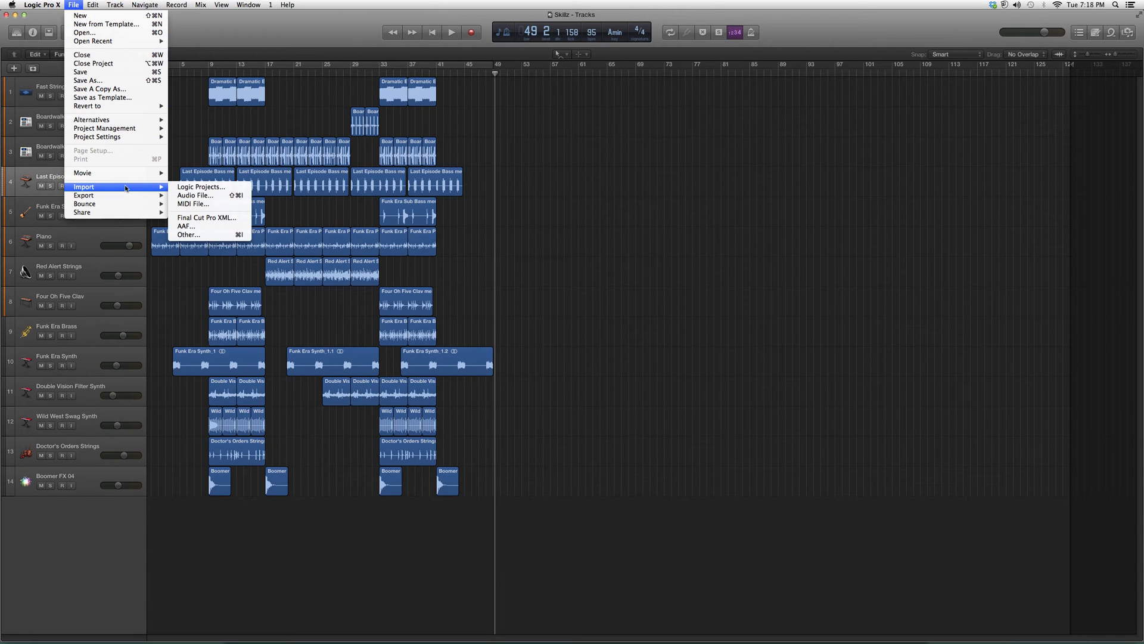
click(194, 195)
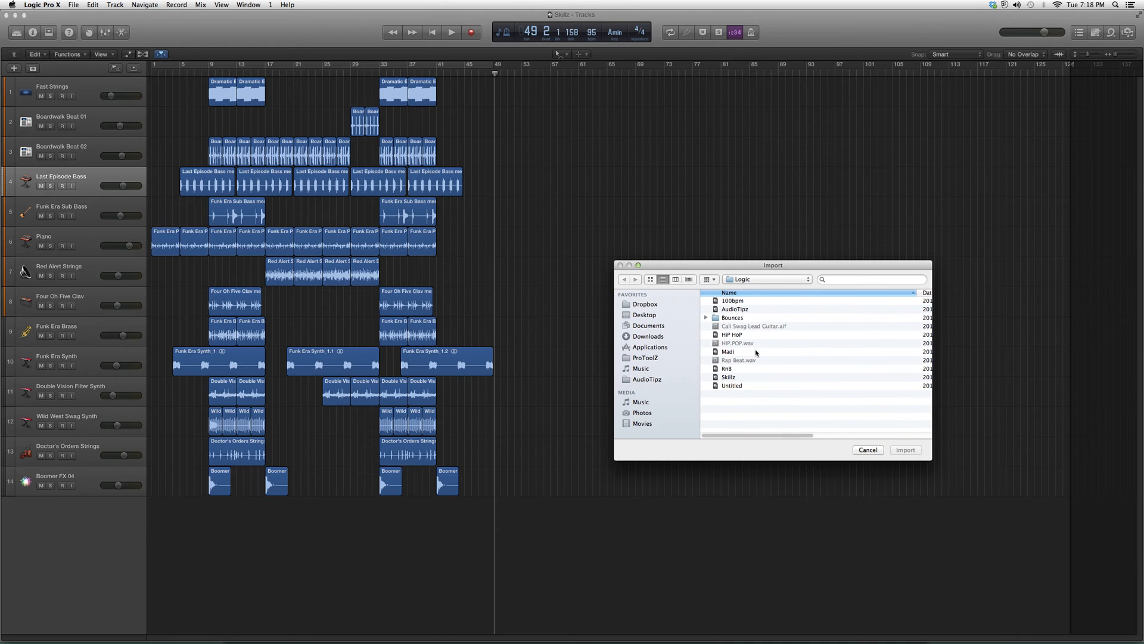
mouse_move(744, 369)
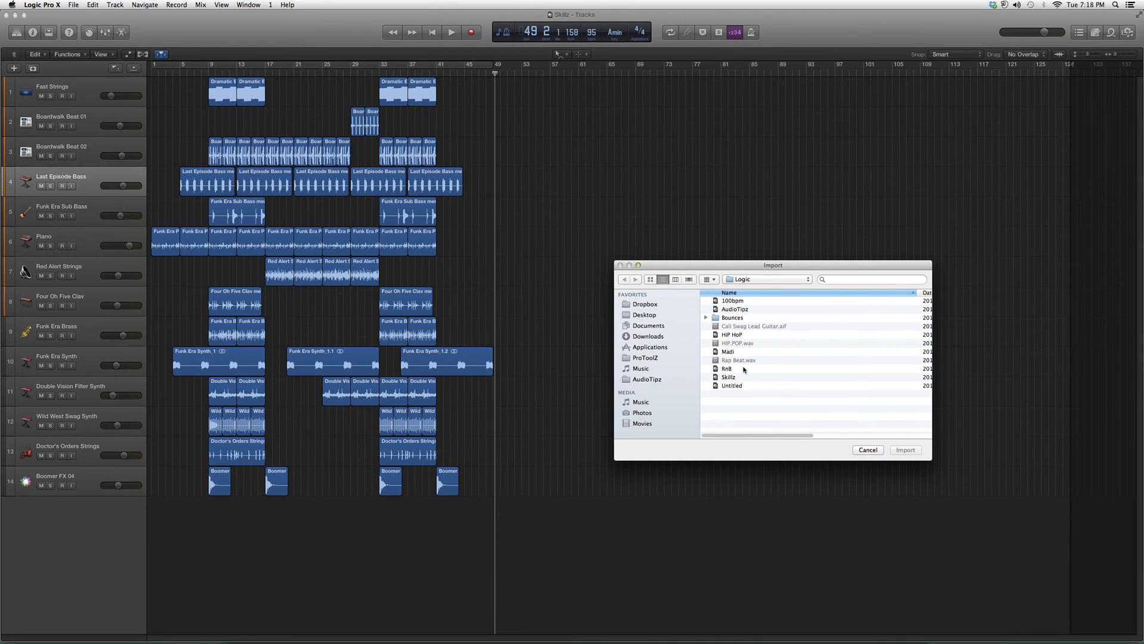
Load the other project's track list and mark Fireflies Harp with its Content for import
click(867, 450)
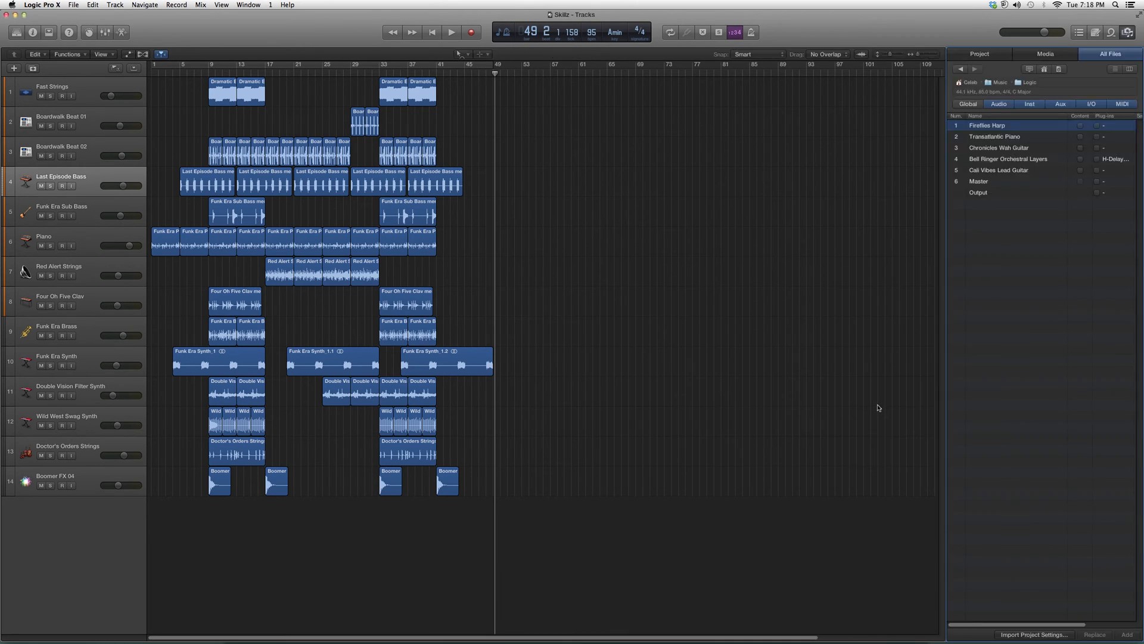
mouse_move(1035, 149)
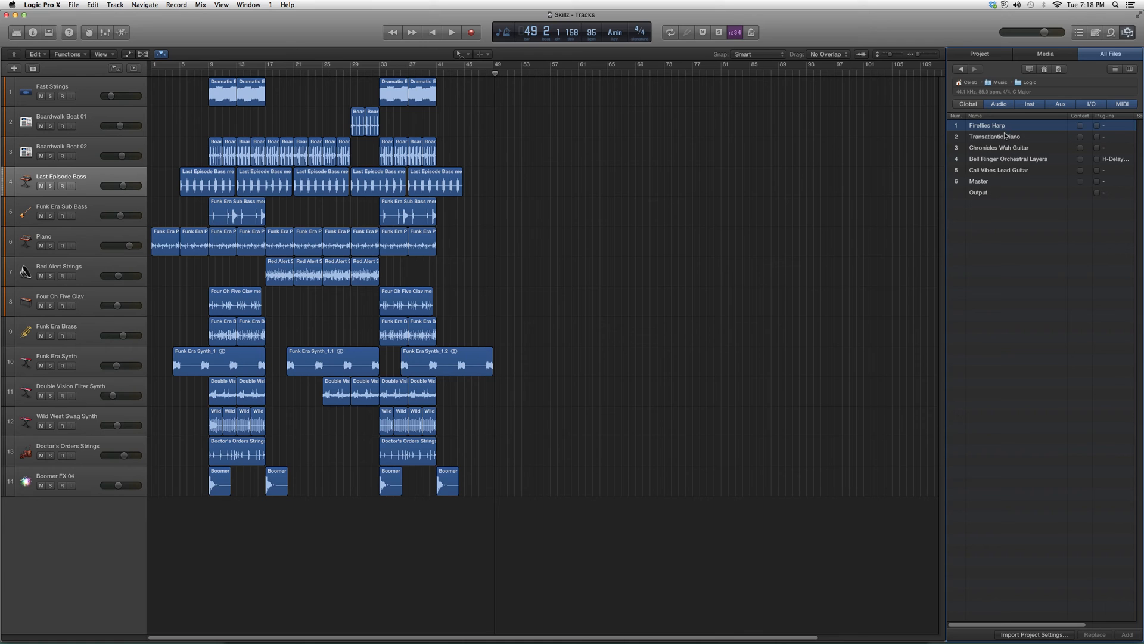
click(1000, 148)
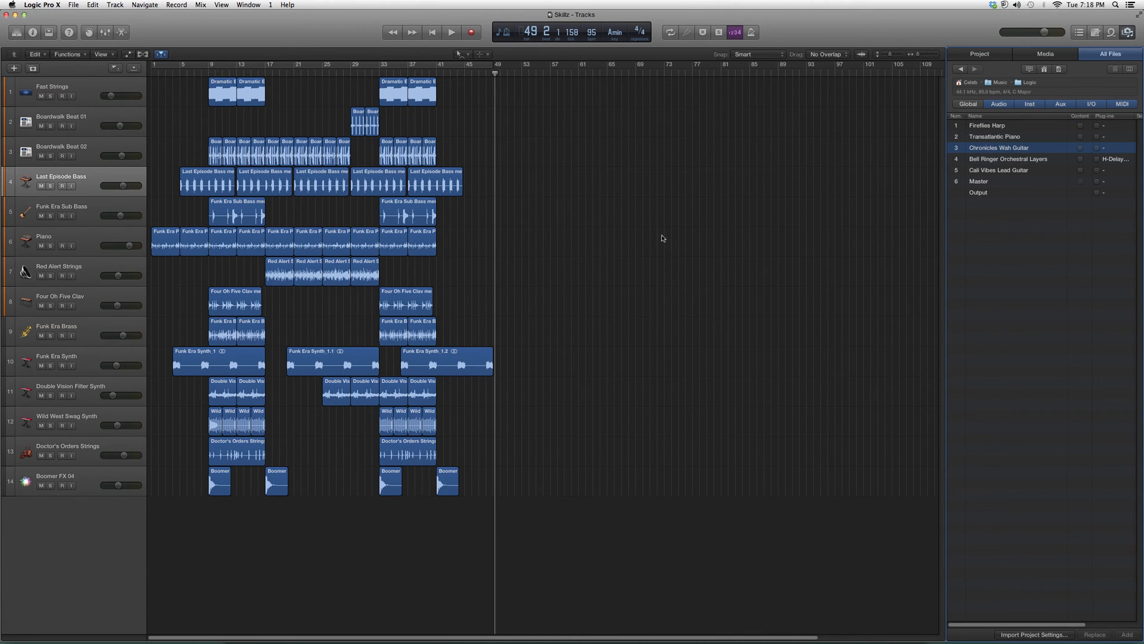
mouse_move(875, 229)
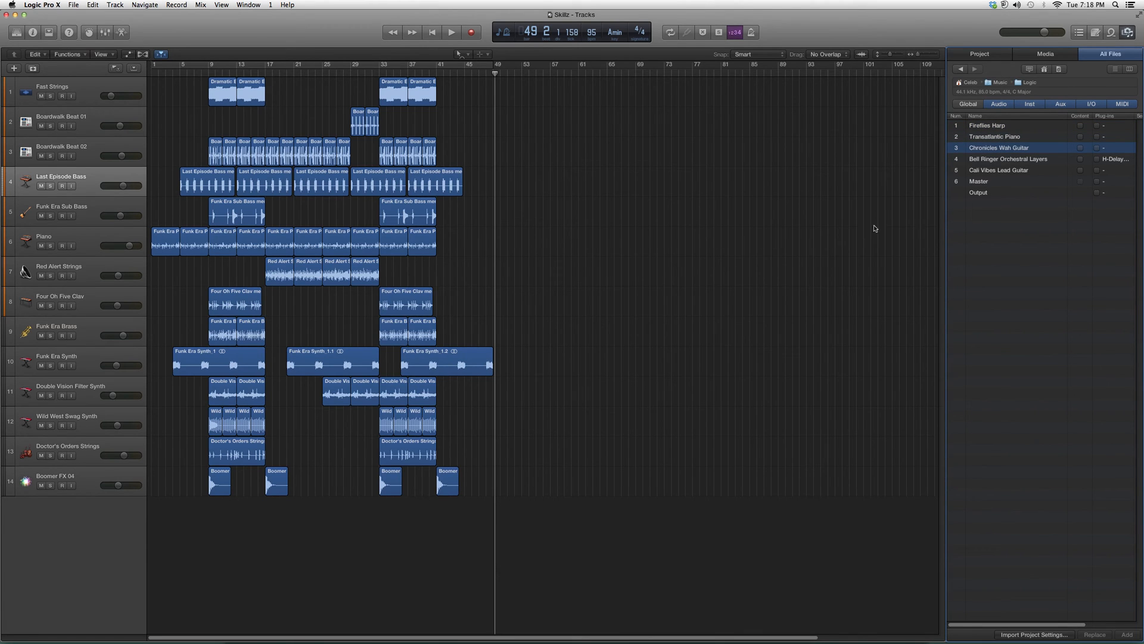
click(1009, 125)
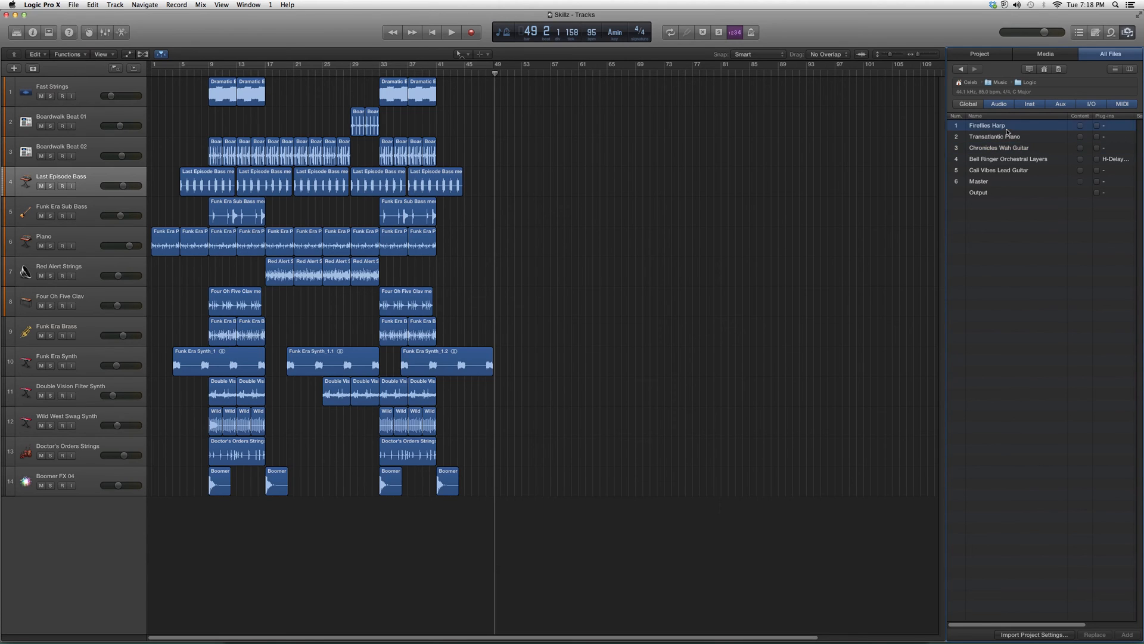
mouse_move(1037, 130)
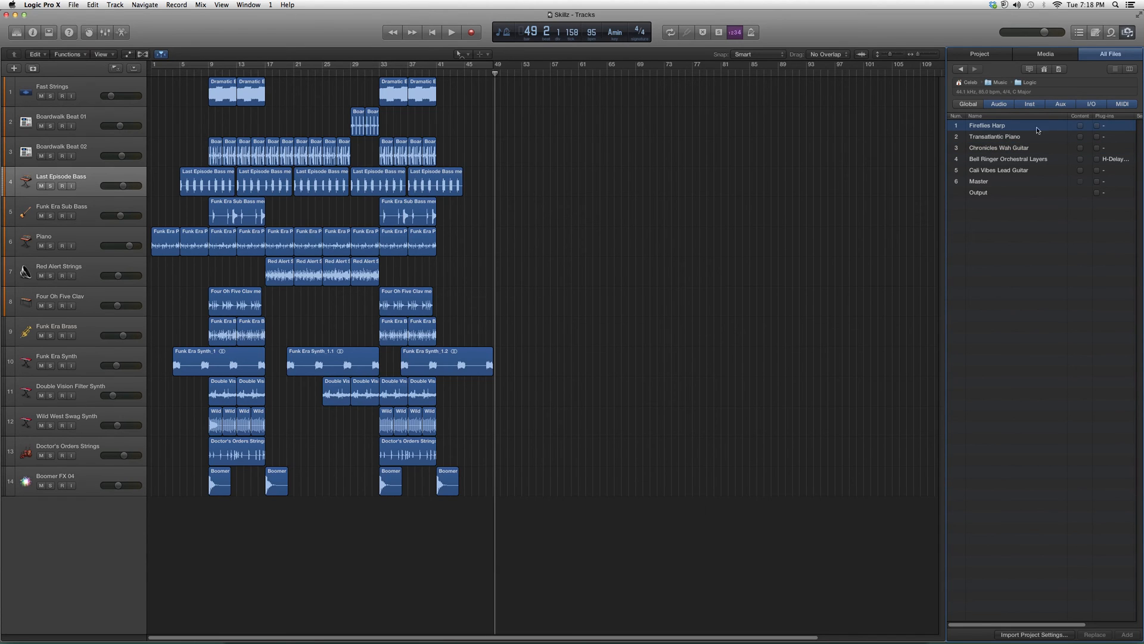
click(1080, 125)
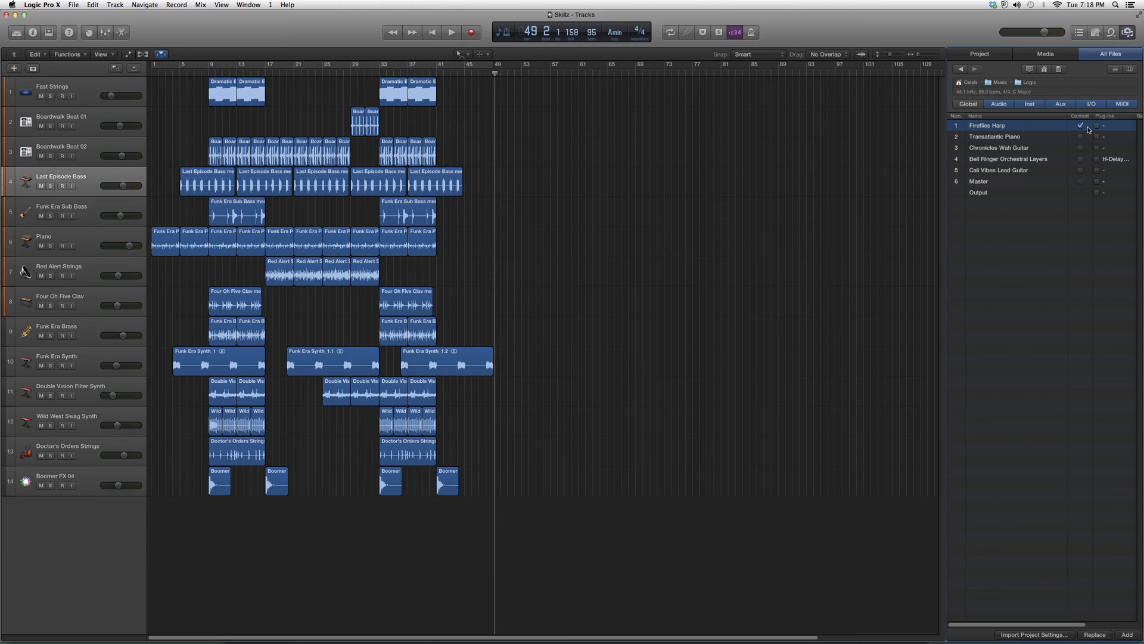
mouse_move(1100, 581)
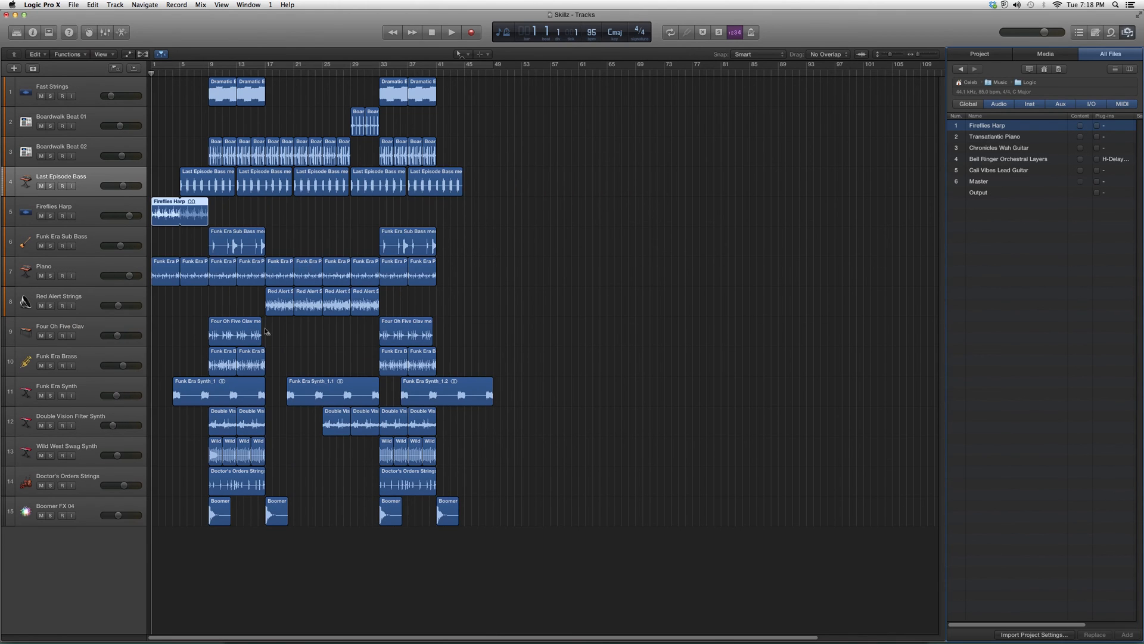
mouse_move(183, 238)
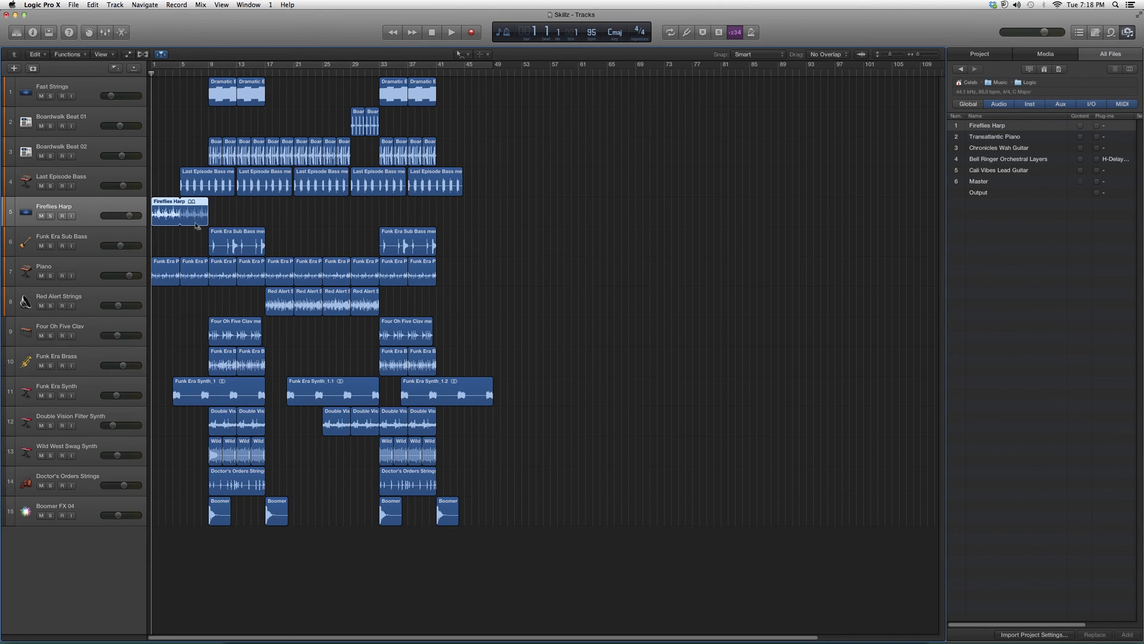
mouse_move(480, 221)
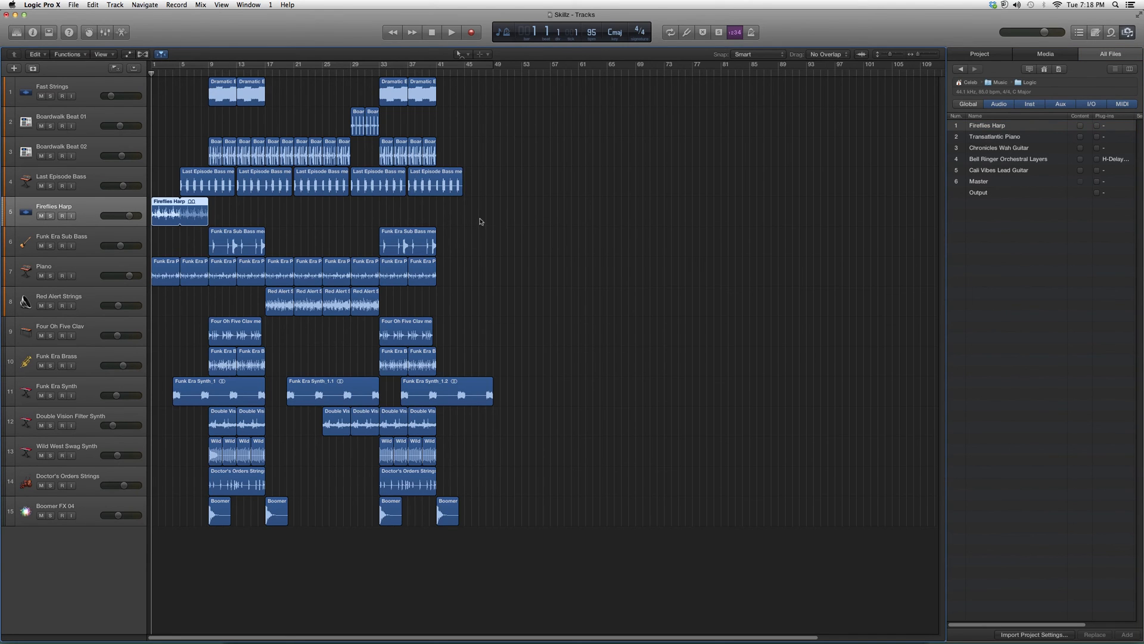
mouse_move(115, 203)
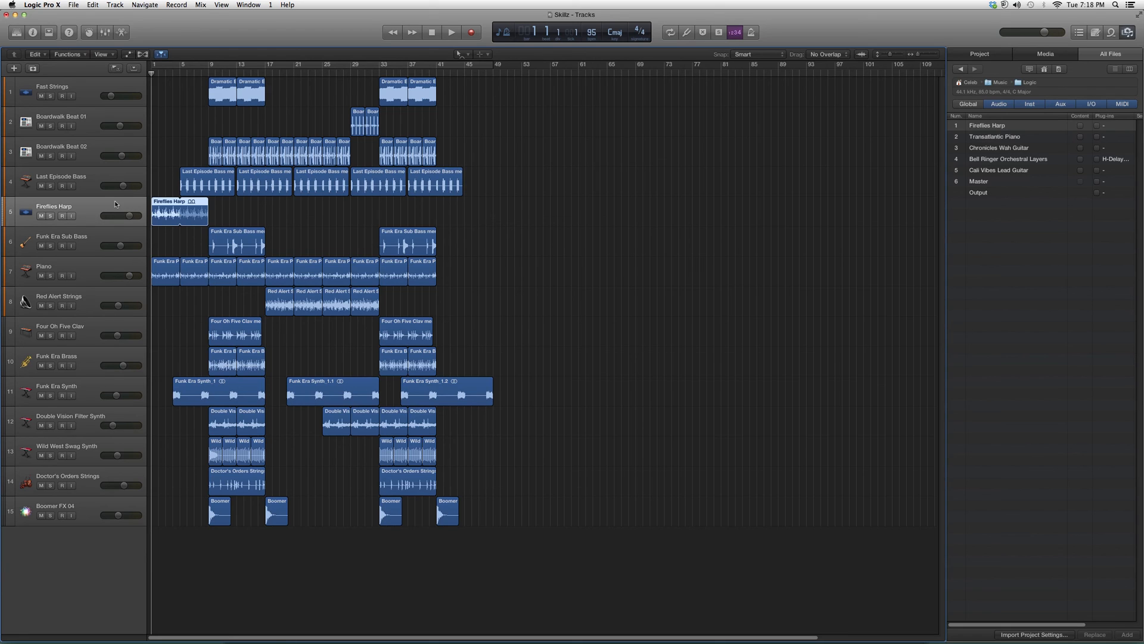
mouse_move(78, 211)
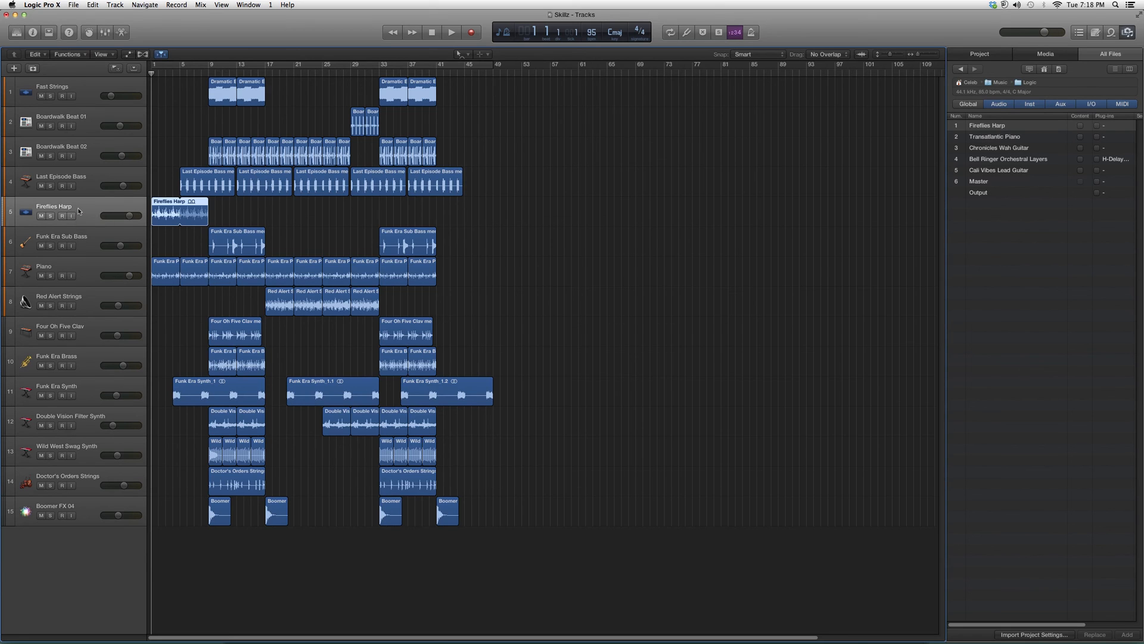
mouse_move(288, 194)
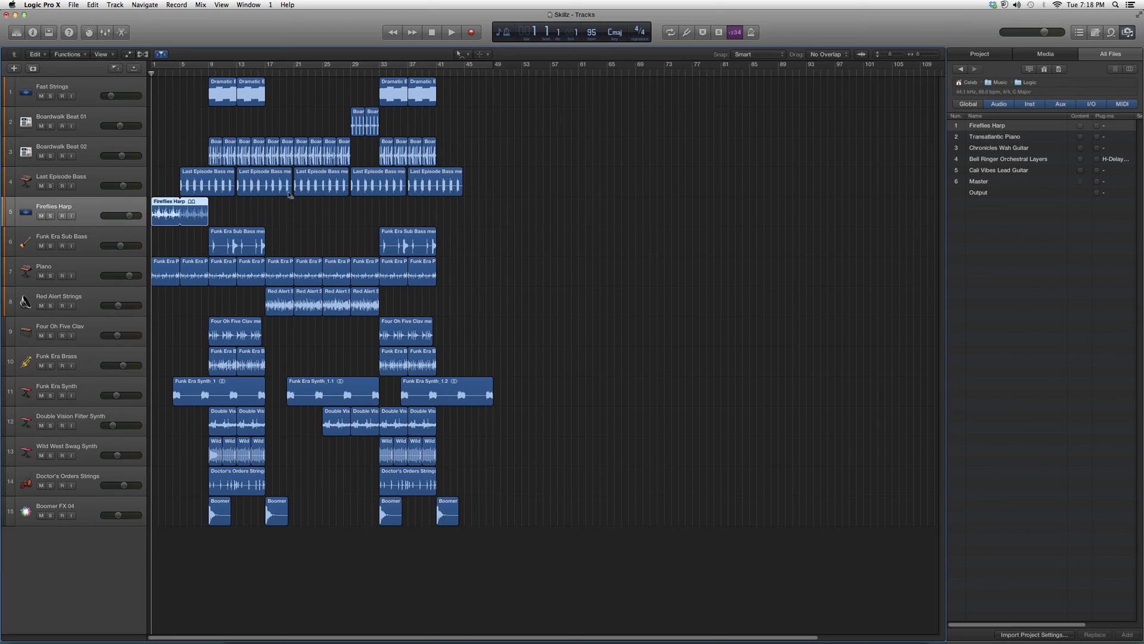
mouse_move(674, 203)
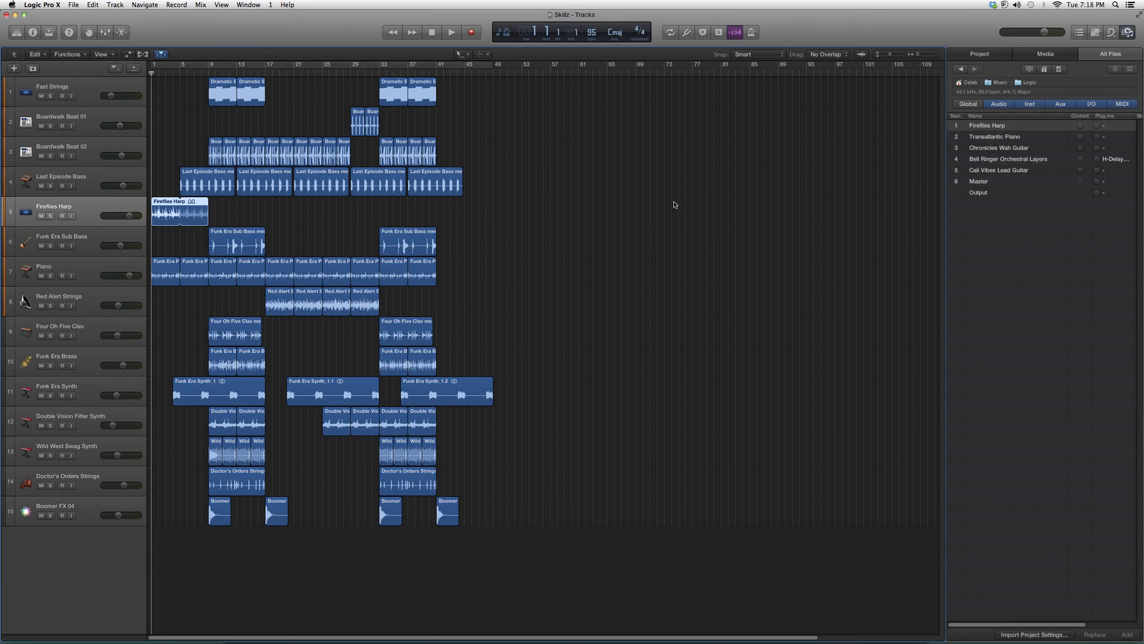